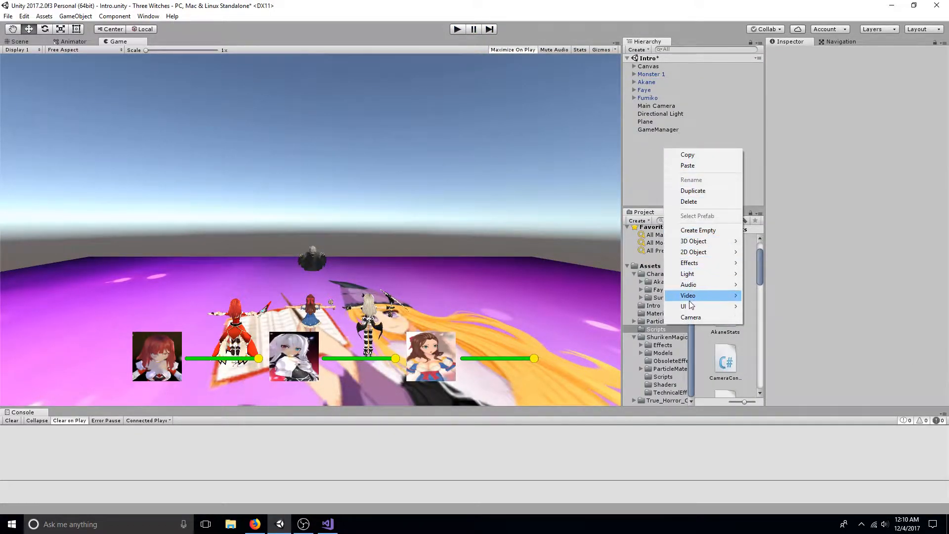
mouse_move(683, 305)
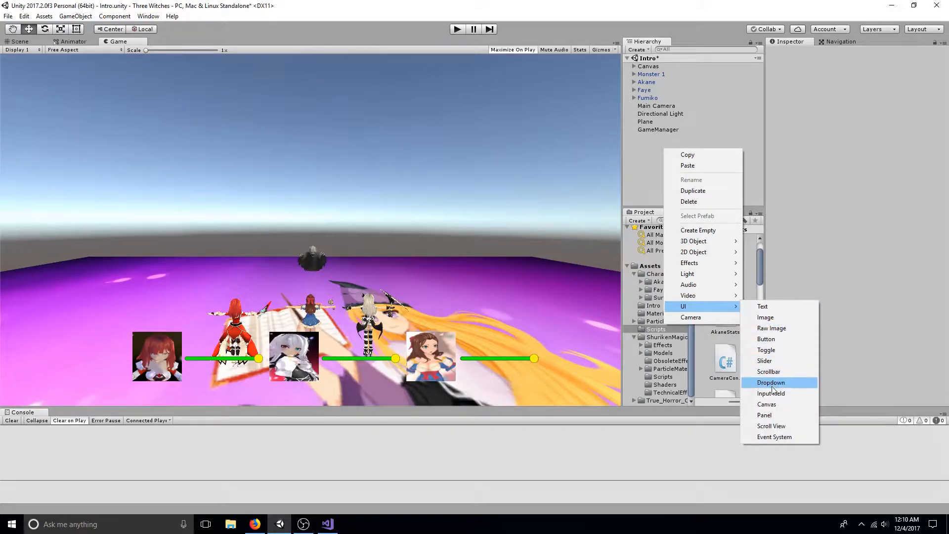
mouse_move(772, 406)
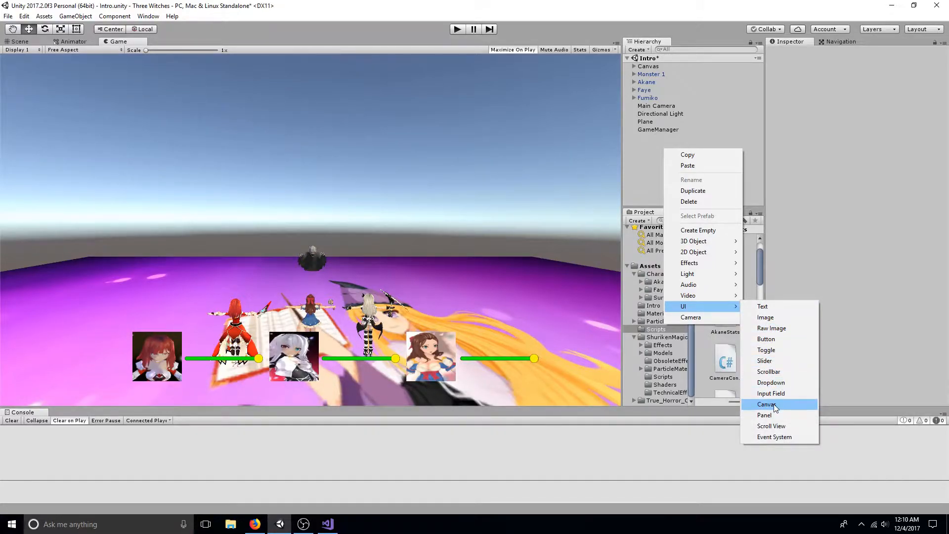
mouse_move(780, 361)
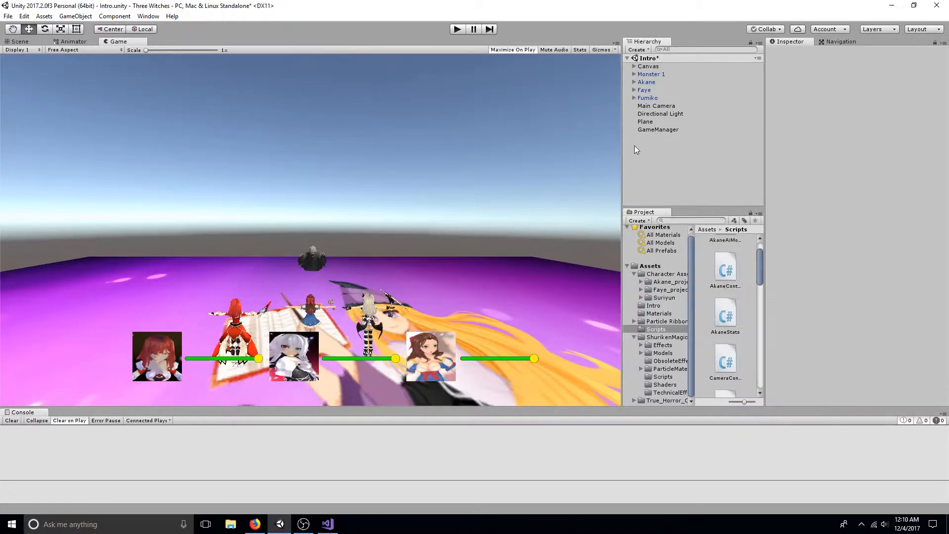
Step: Select Akane Health Bar, check its 0–100 value range and test the Value slider
left_click(648, 66)
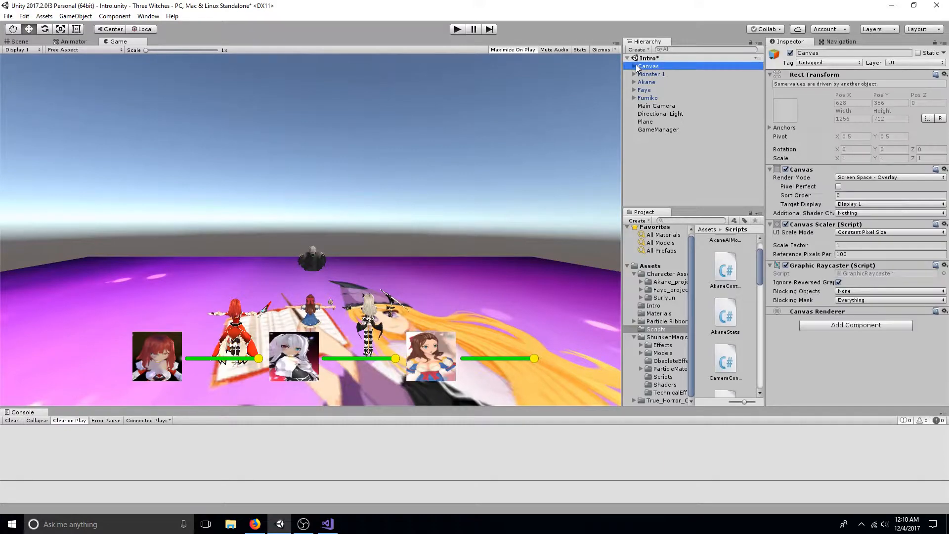
left_click(668, 105)
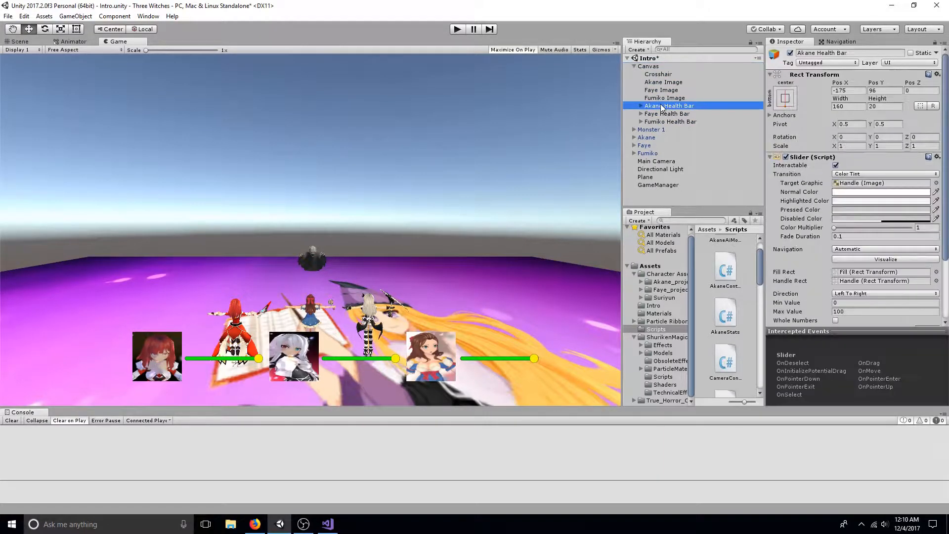
scroll("down", 3)
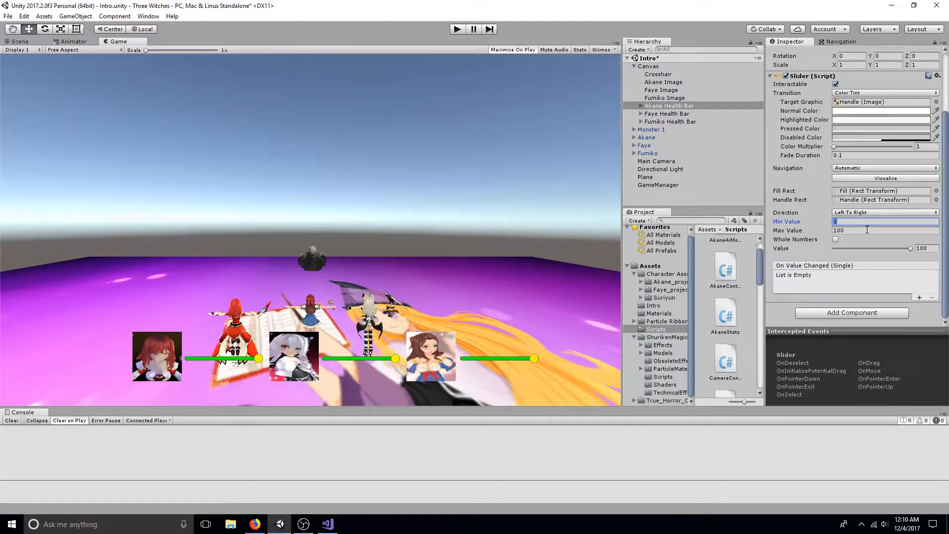
left_click(884, 229)
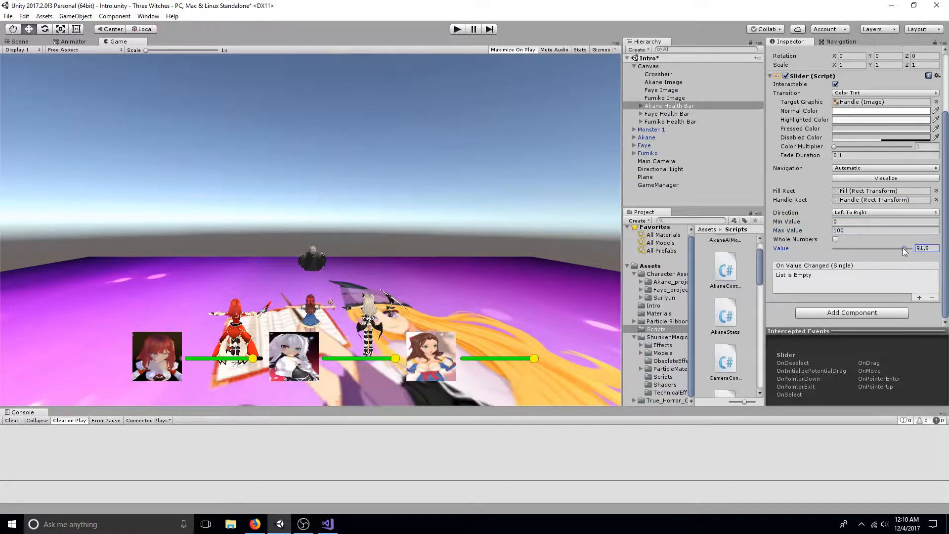
left_click_drag(899, 248, 911, 249)
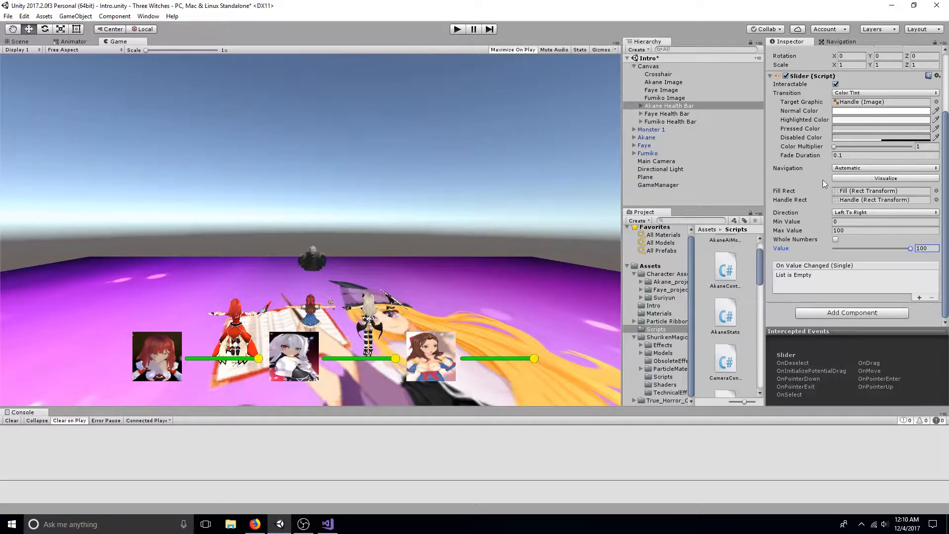
Step: Expand Akane Health Bar and inspect the Background's black colour in the color picker
left_click(638, 105)
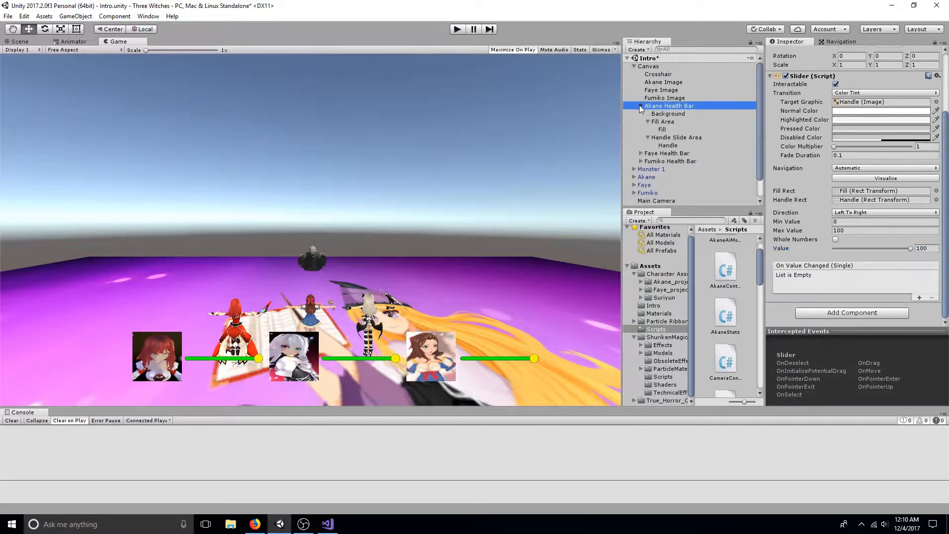
left_click(668, 114)
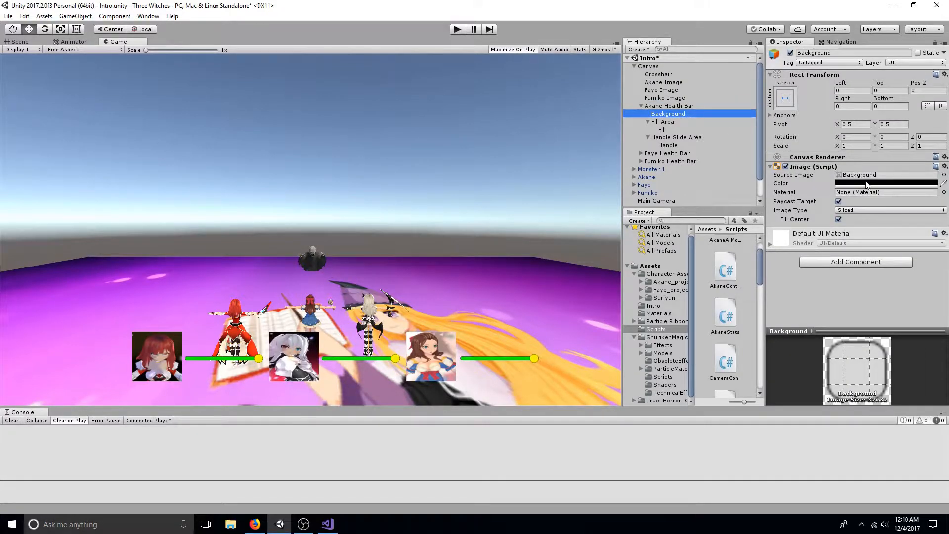
left_click(887, 184)
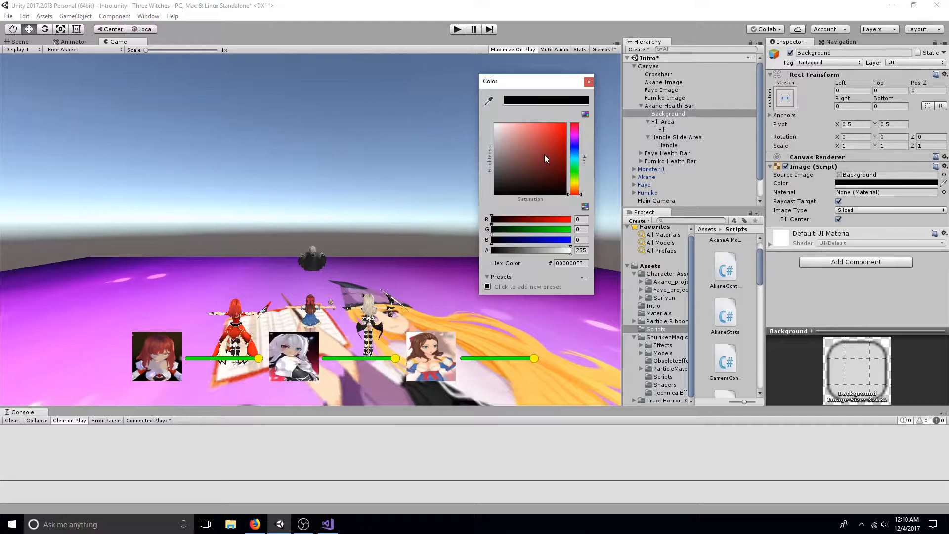
left_click(537, 137)
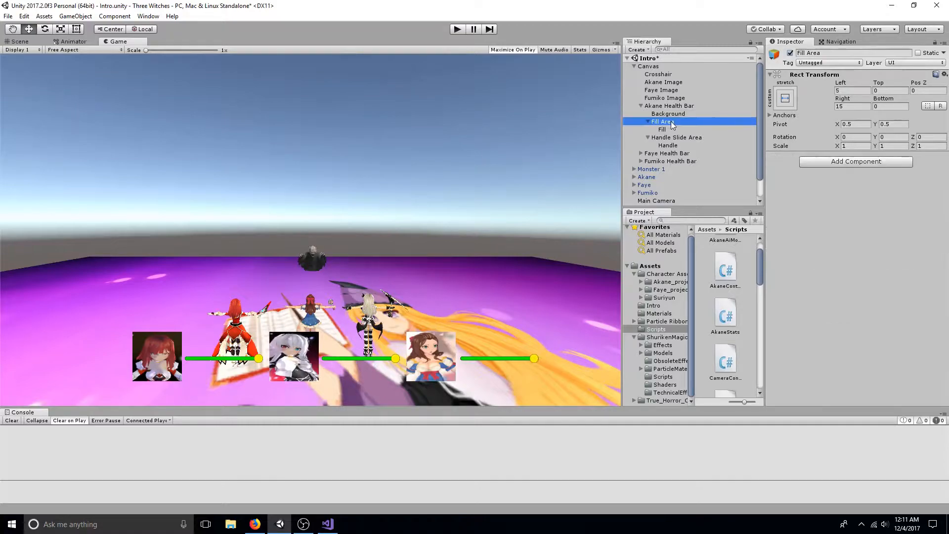
Step: Inspect the Fill's green colour, then select the yellow Handle object
left_click(663, 129)
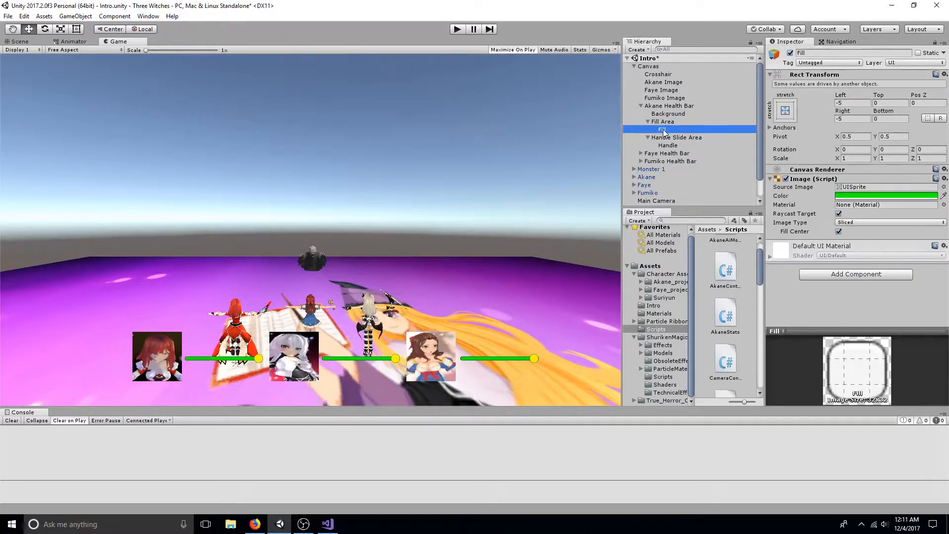
left_click(885, 196)
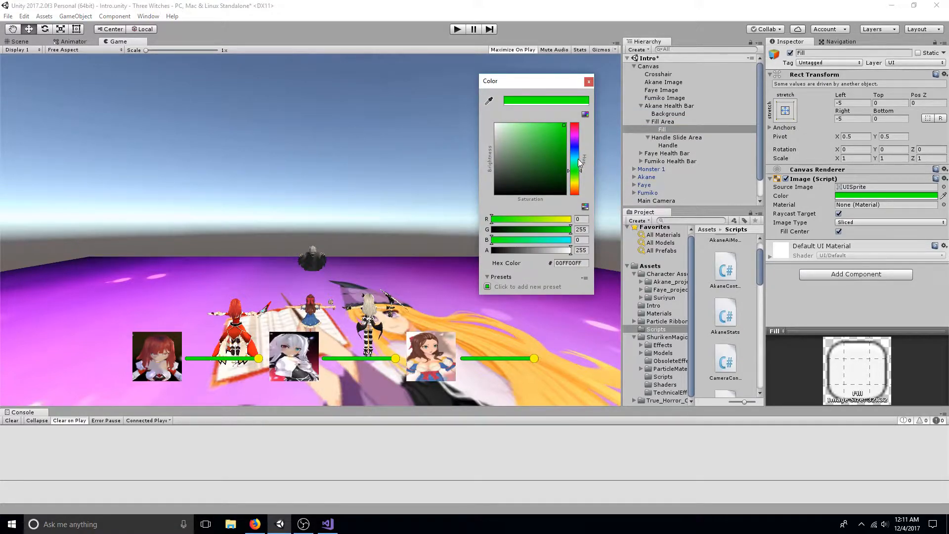
left_click(588, 81)
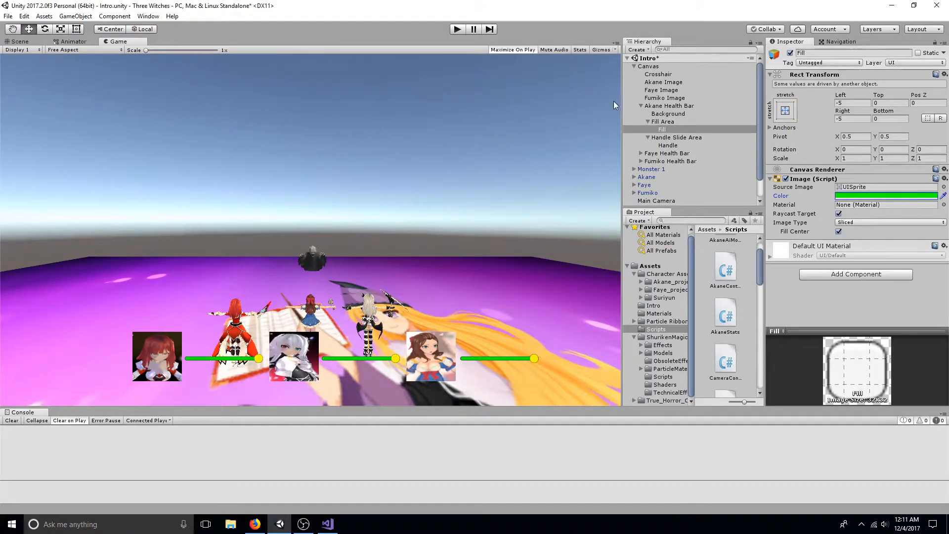
left_click(668, 145)
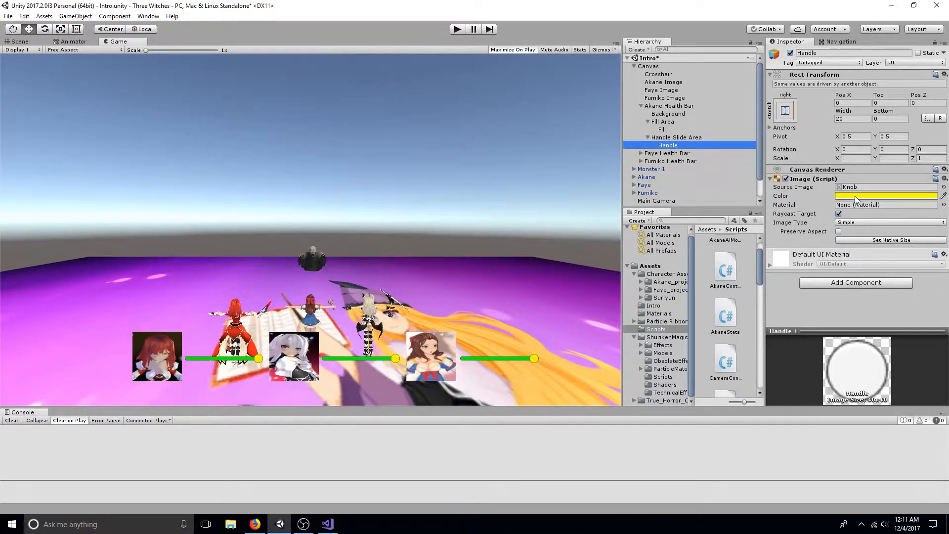
Step: Collapse Akane Health Bar's children and select it to view its Slider component
left_click(668, 106)
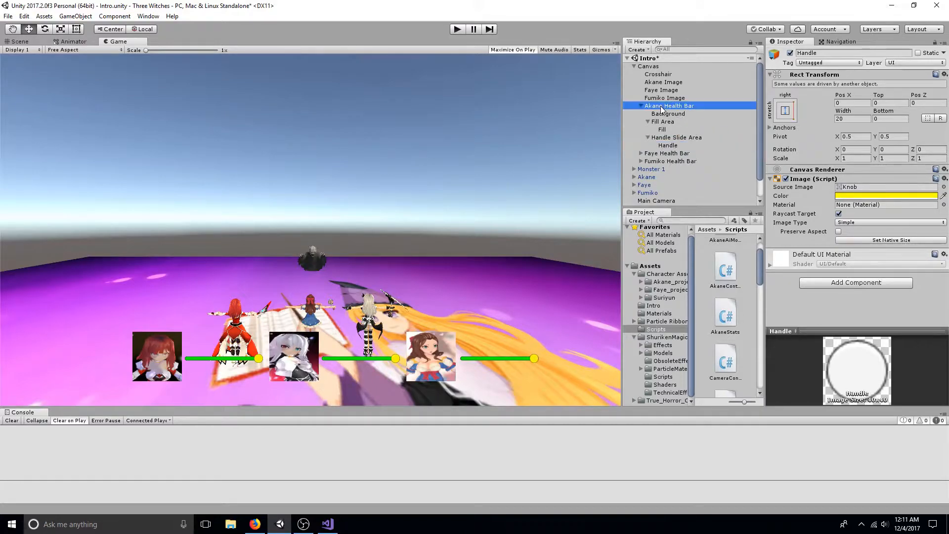
left_click(635, 105)
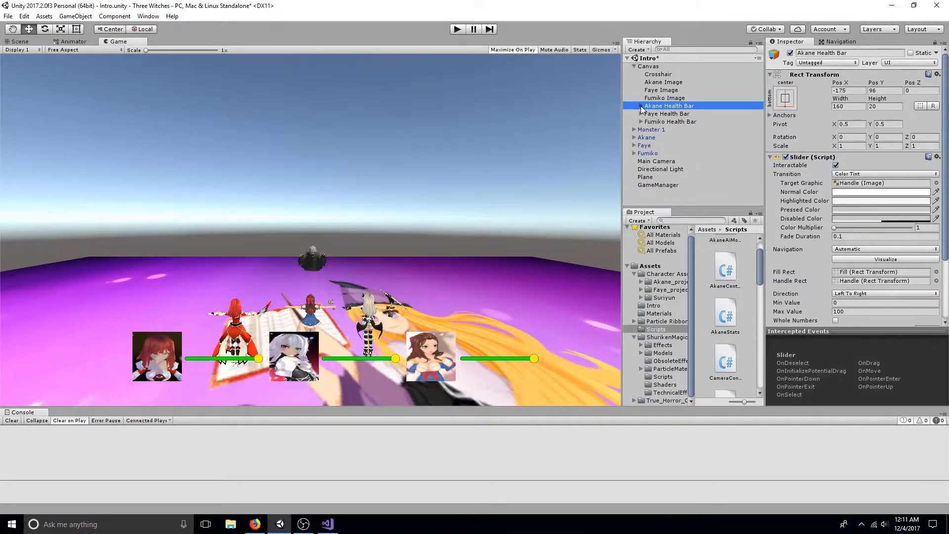
left_click(646, 137)
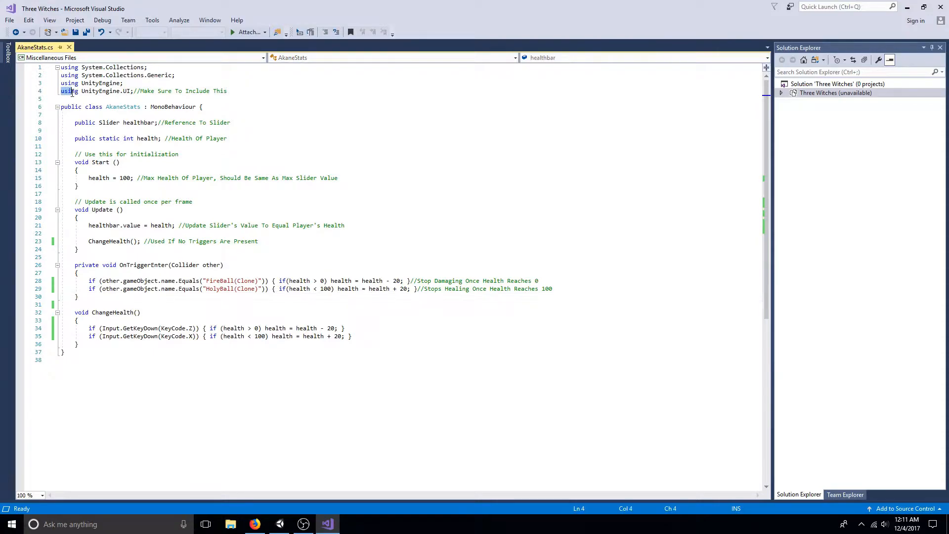
Step: Highlight the UnityEngine.UI using, healthbar and health declarations, health = 100, and ChangeHealth call
double_click(103, 91)
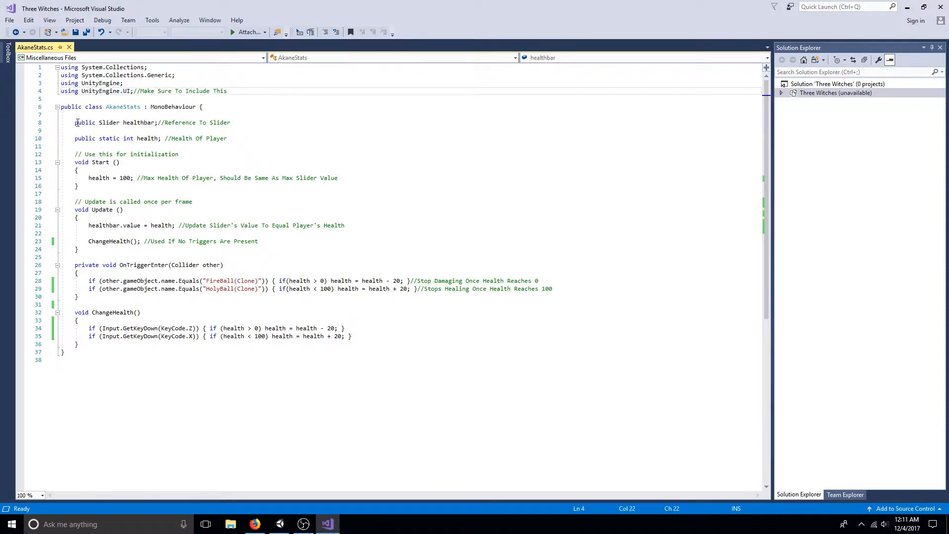
left_click_drag(73, 122, 159, 122)
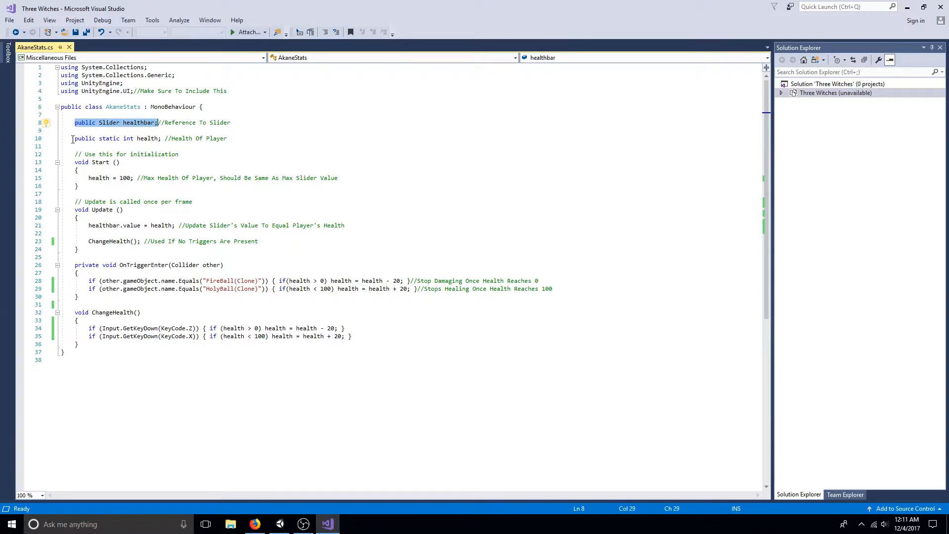
left_click(159, 137)
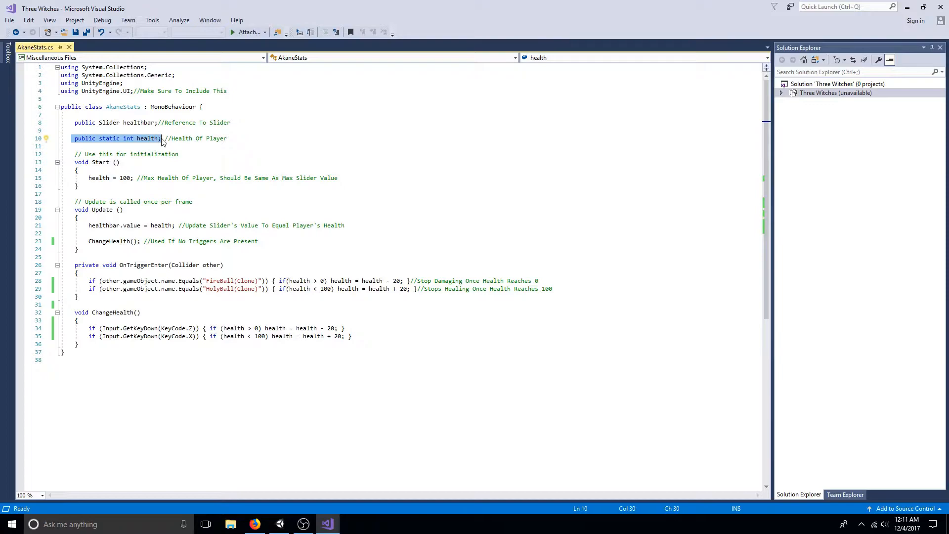
left_click(88, 178)
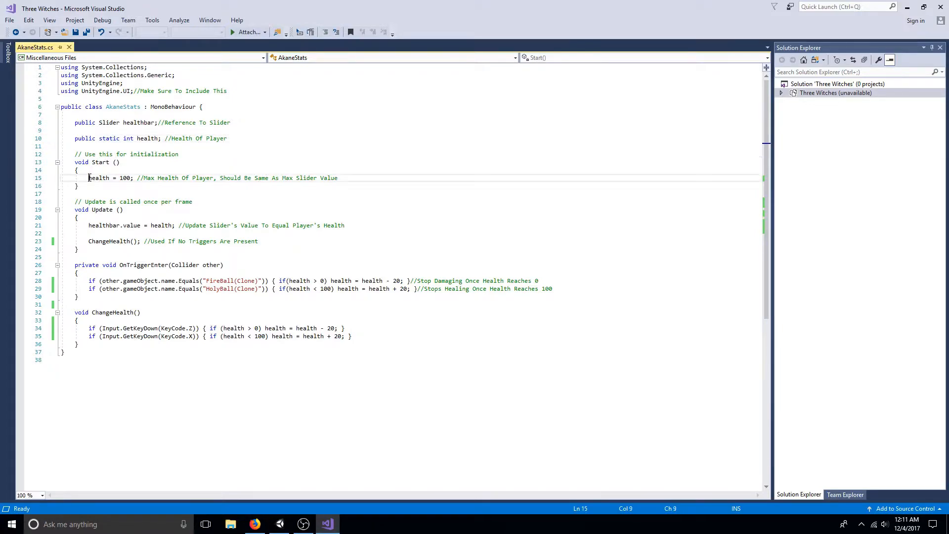
left_click_drag(88, 178, 134, 178)
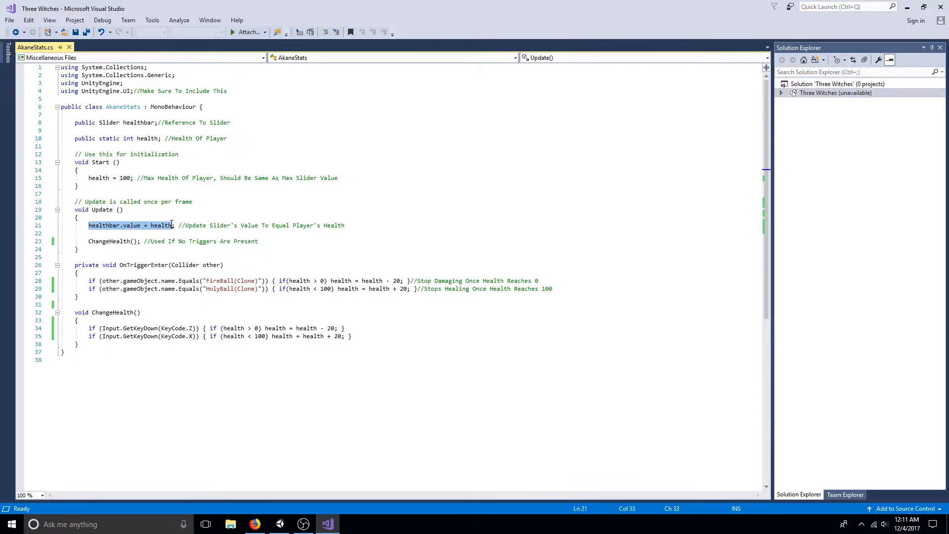
left_click(178, 225)
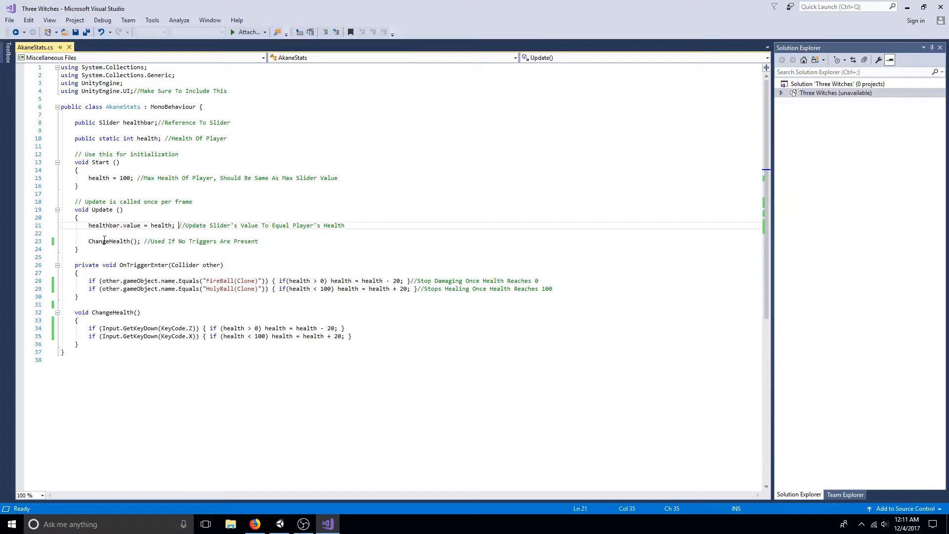
double_click(109, 241)
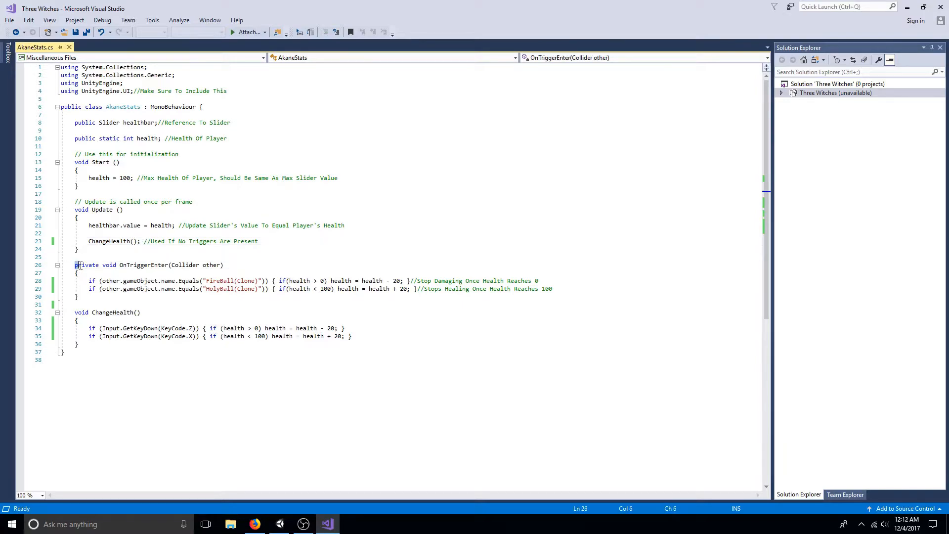
Step: Highlight the OnTriggerEnter damage/healing block and the ChangeHealth key-press method
left_click_drag(75, 264, 78, 297)
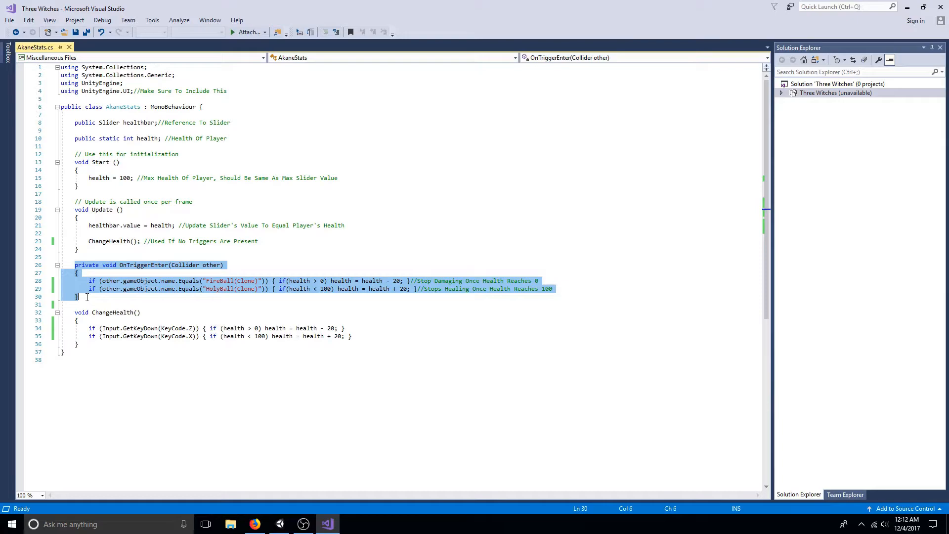
left_click(79, 297)
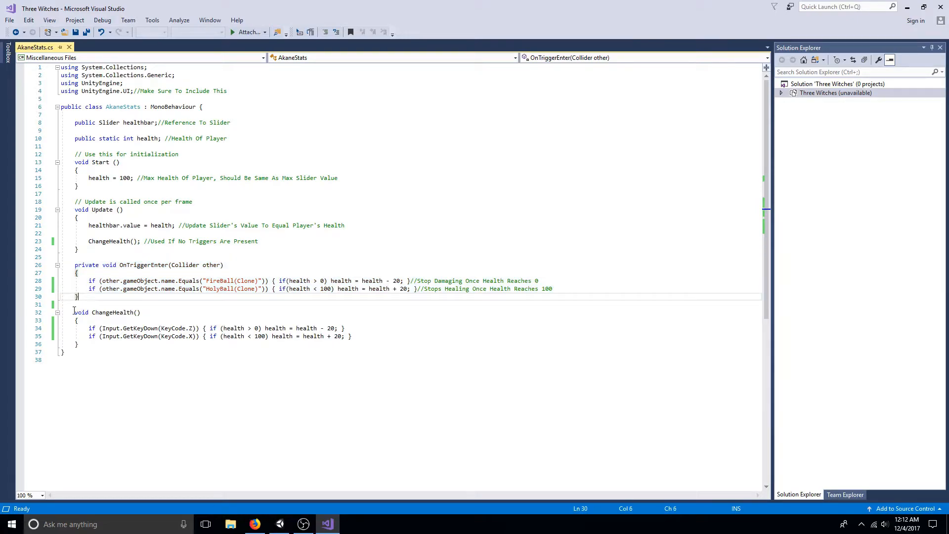
left_click_drag(73, 312, 84, 344)
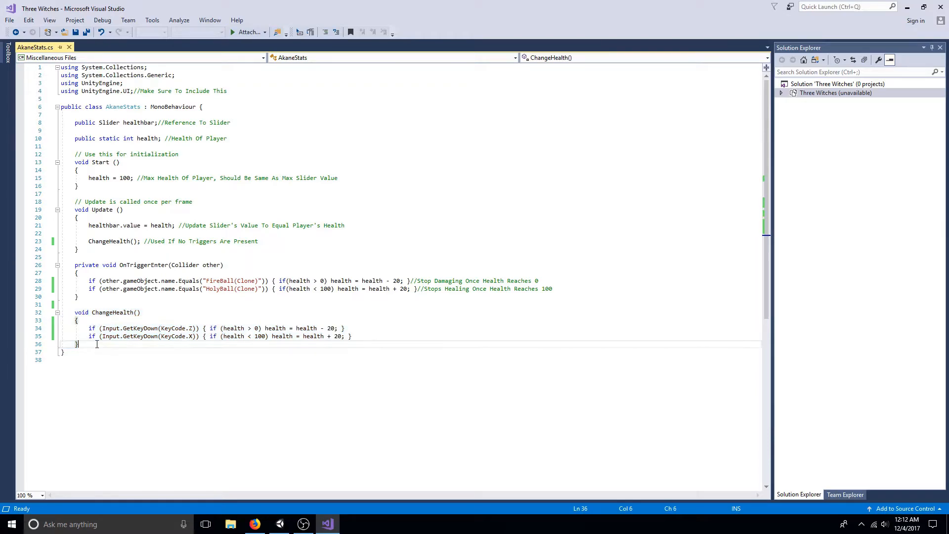
mouse_move(278, 524)
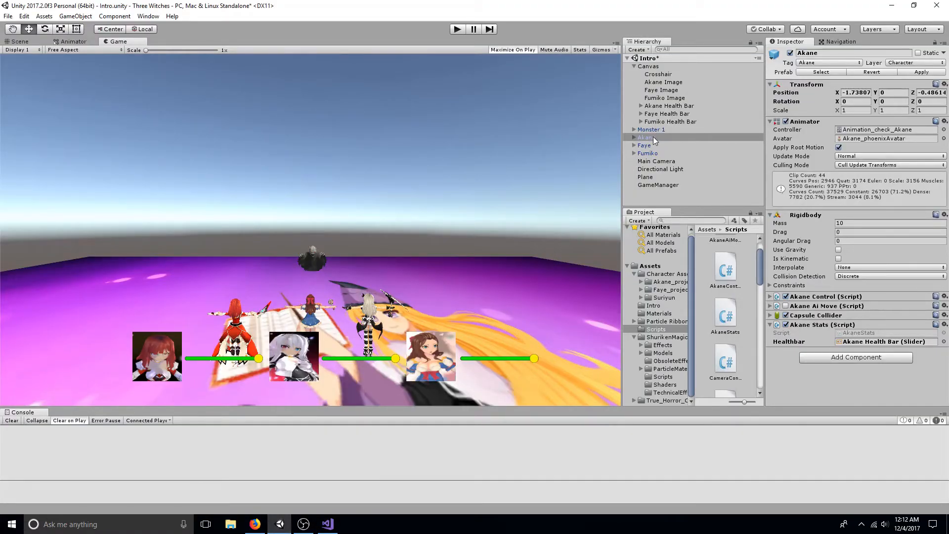
Step: Check Akane's AkaneStats Healthbar field and start Play mode
left_click(669, 106)
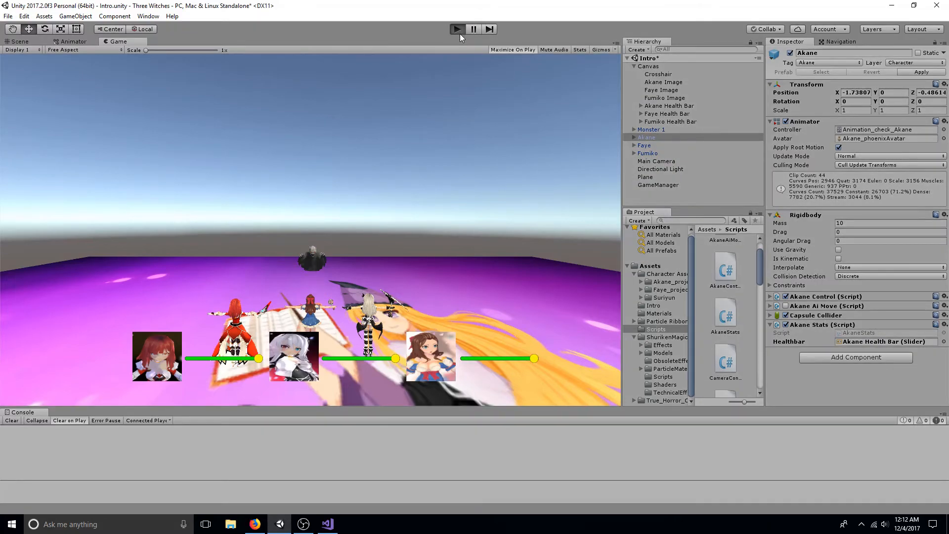
left_click(512, 49)
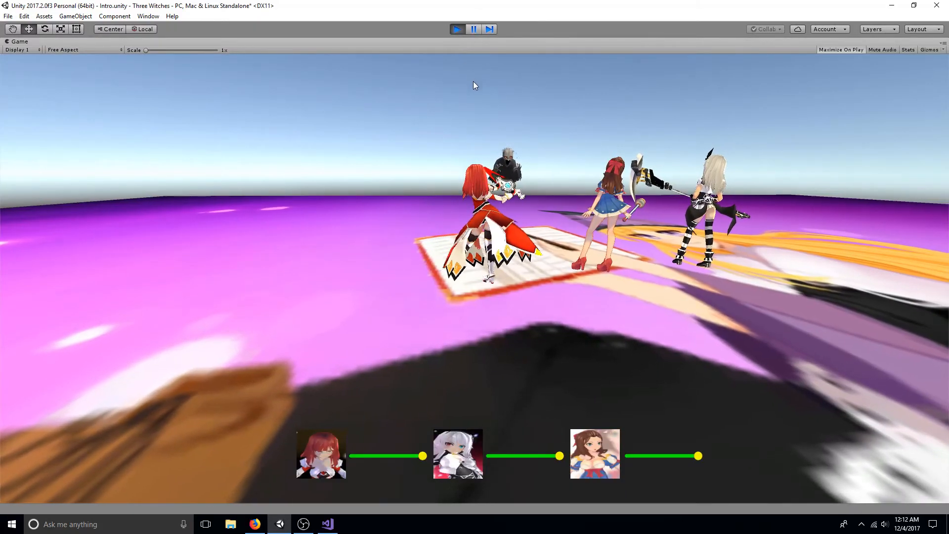